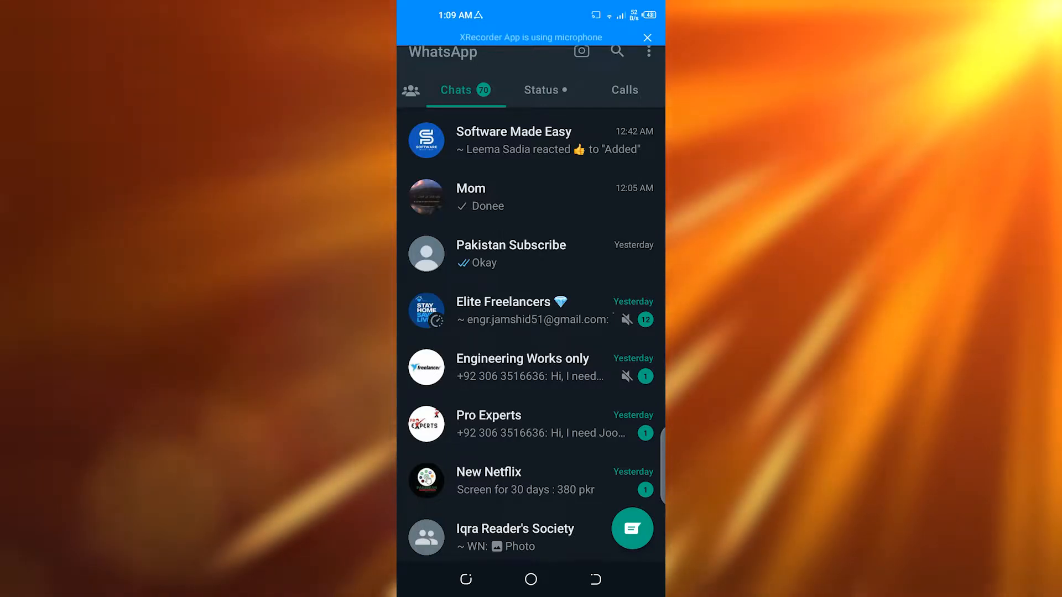
Step: View the Elite Freelancers group info from its chat and scroll through the participant list
{"action": "left_click", "coordinate": [532, 309]}
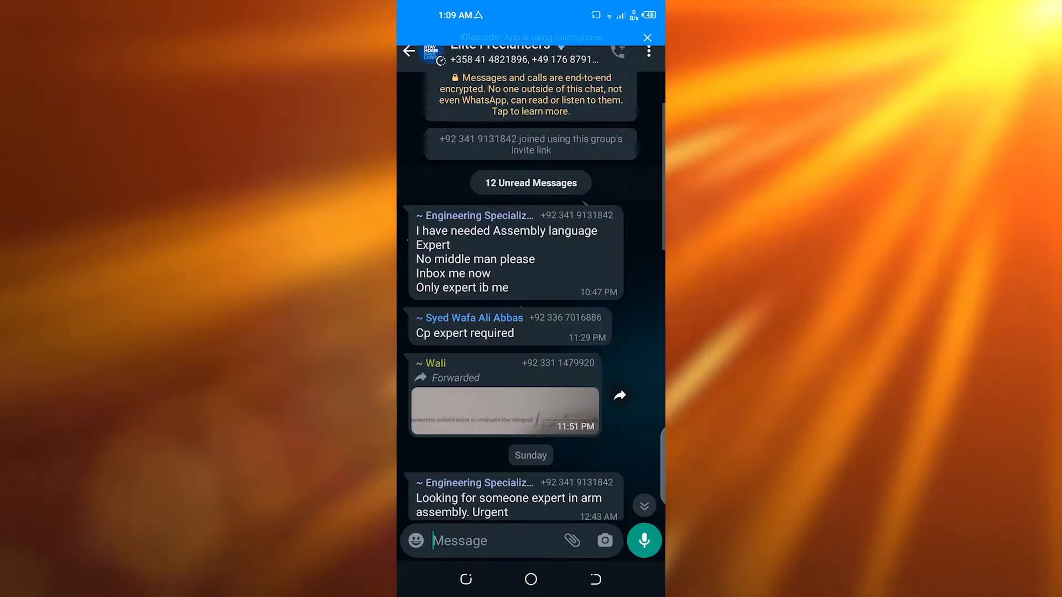
{"action": "left_click", "coordinate": [647, 51]}
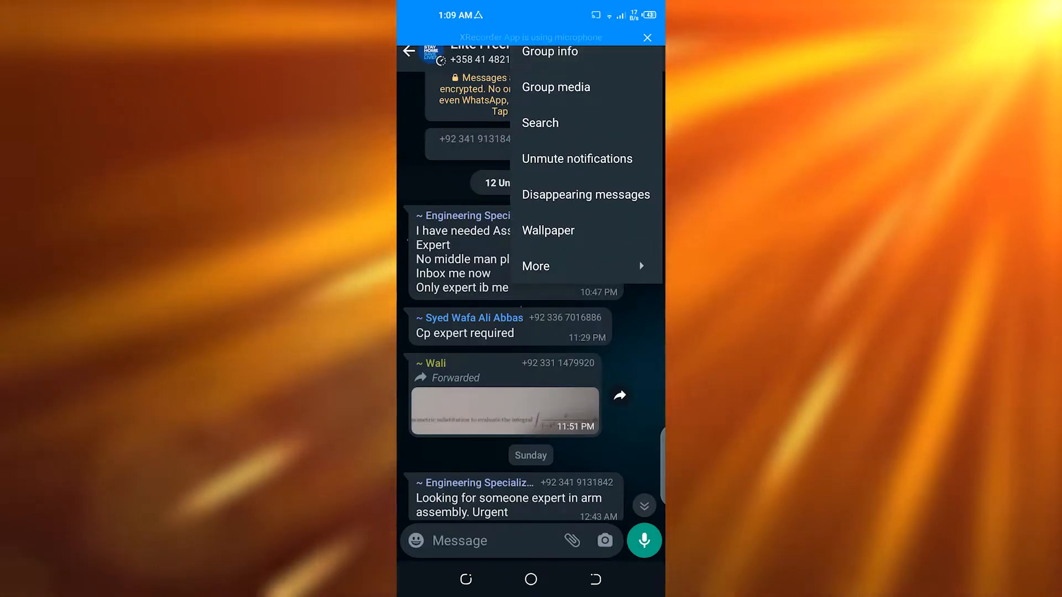
{"action": "left_click", "coordinate": [550, 52]}
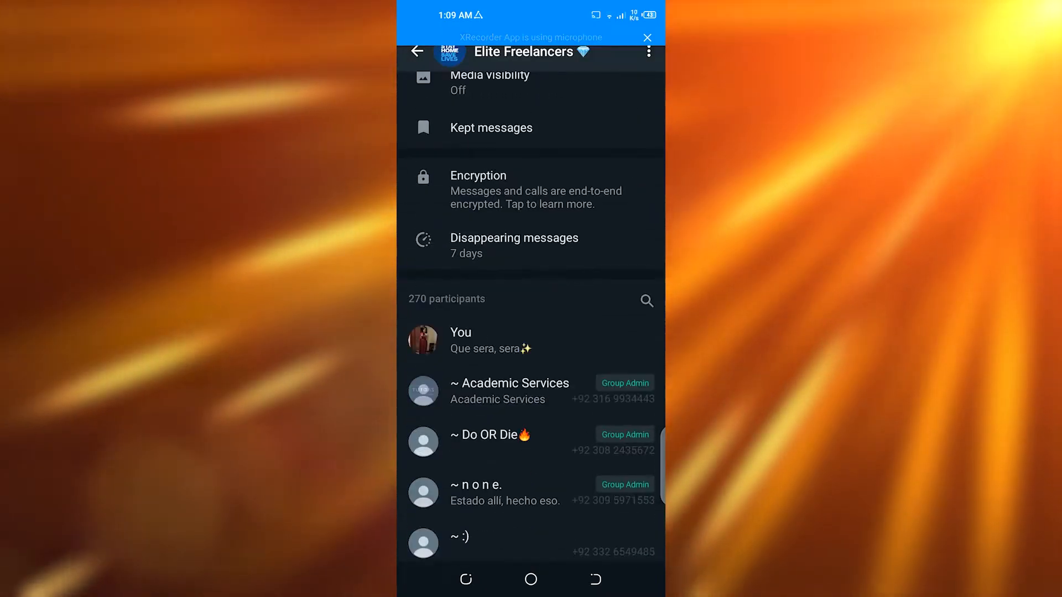
{"action": "scroll", "scroll_direction": "down", "scroll_amount": 3}
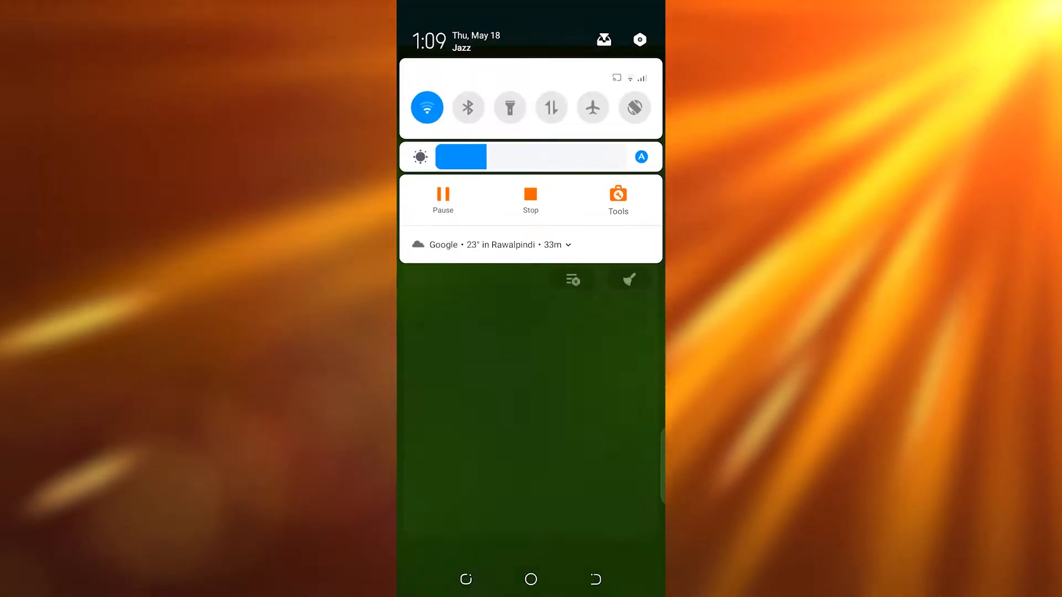
Step: Switch off Show notifications for WhatsApp under Apps & notifications in Android Settings
{"action": "left_click", "coordinate": [640, 40]}
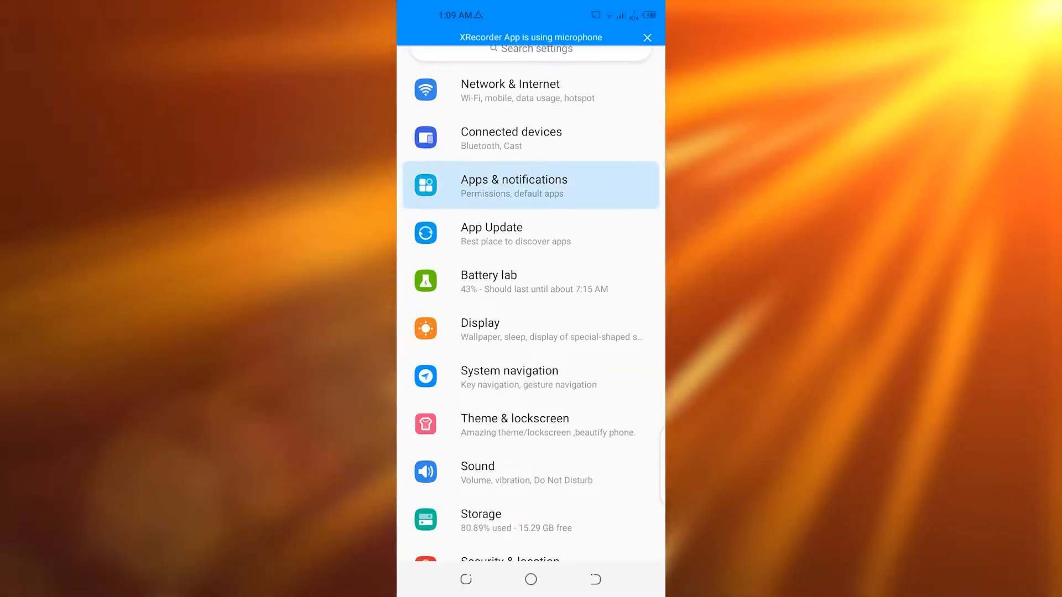
{"action": "left_click", "coordinate": [530, 185]}
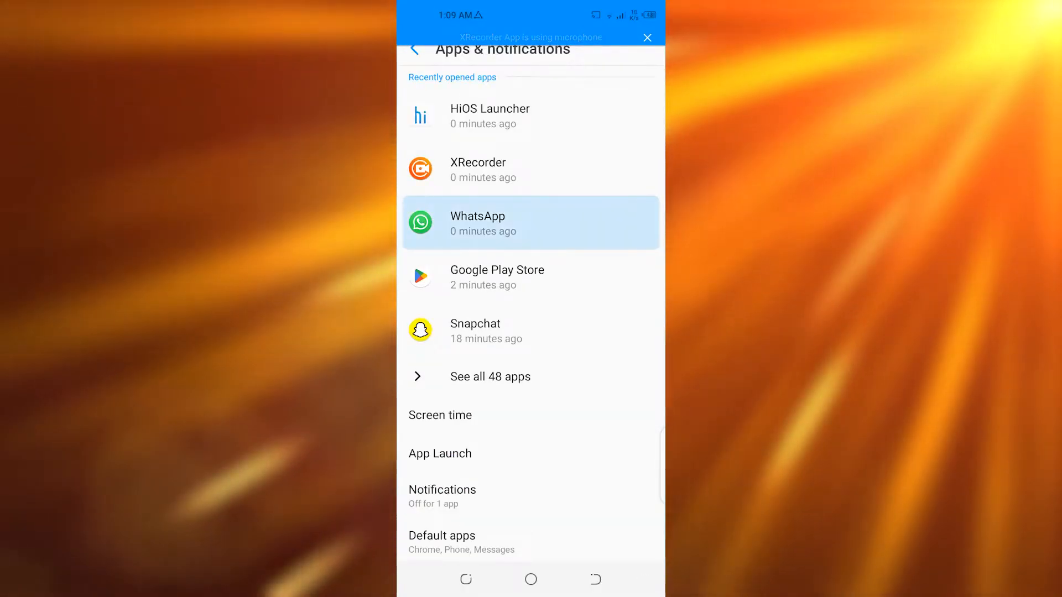
{"action": "left_click", "coordinate": [530, 223]}
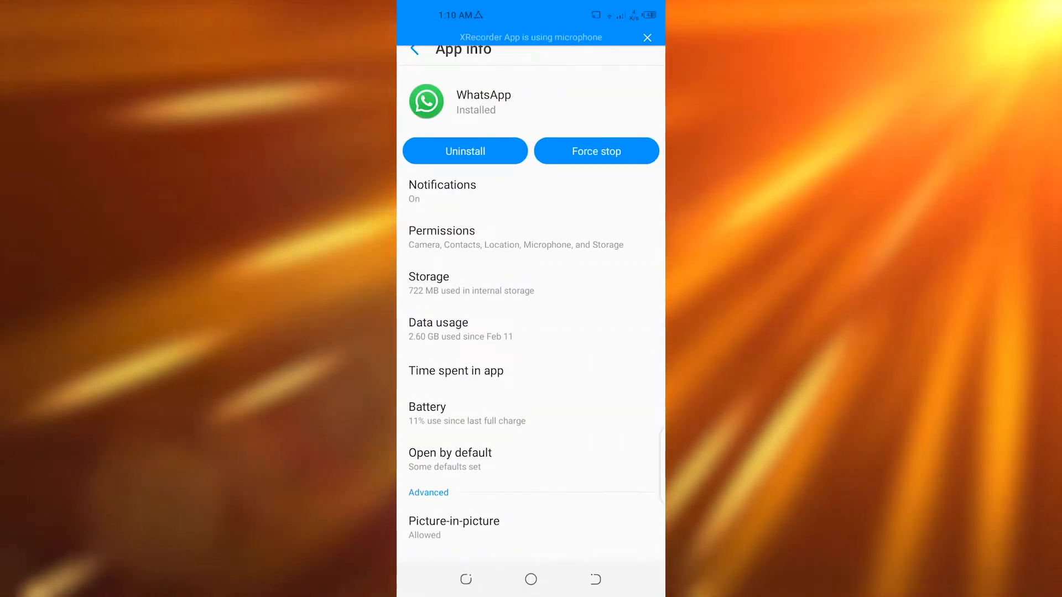
{"action": "left_click", "coordinate": [442, 191]}
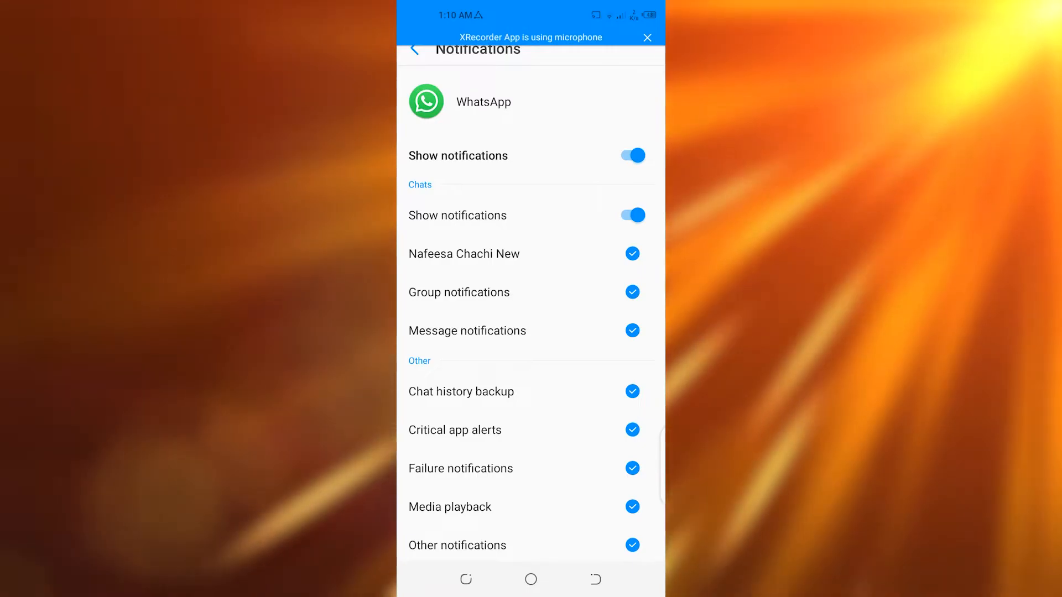
{"action": "left_click", "coordinate": [631, 155]}
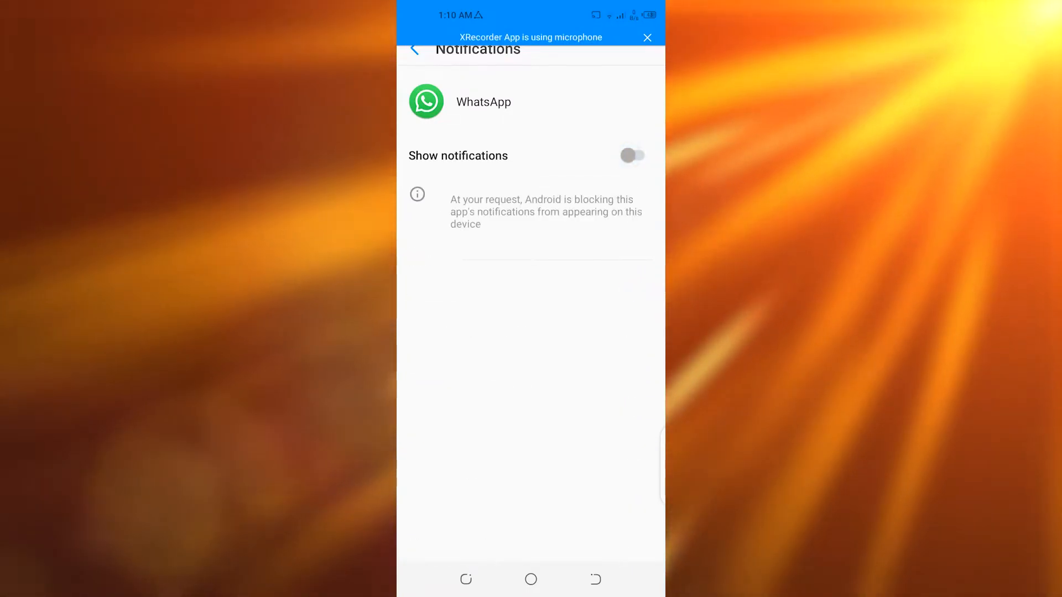
Step: Review WhatsApp's permissions list in its app info and return to the group
{"action": "left_click", "coordinate": [413, 48]}
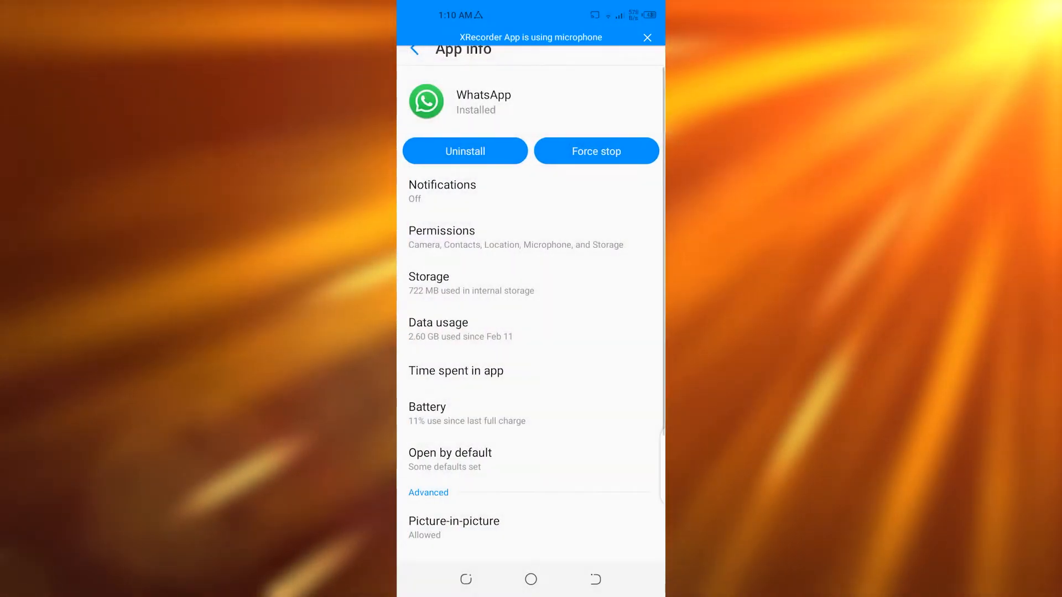
{"action": "left_click", "coordinate": [442, 237]}
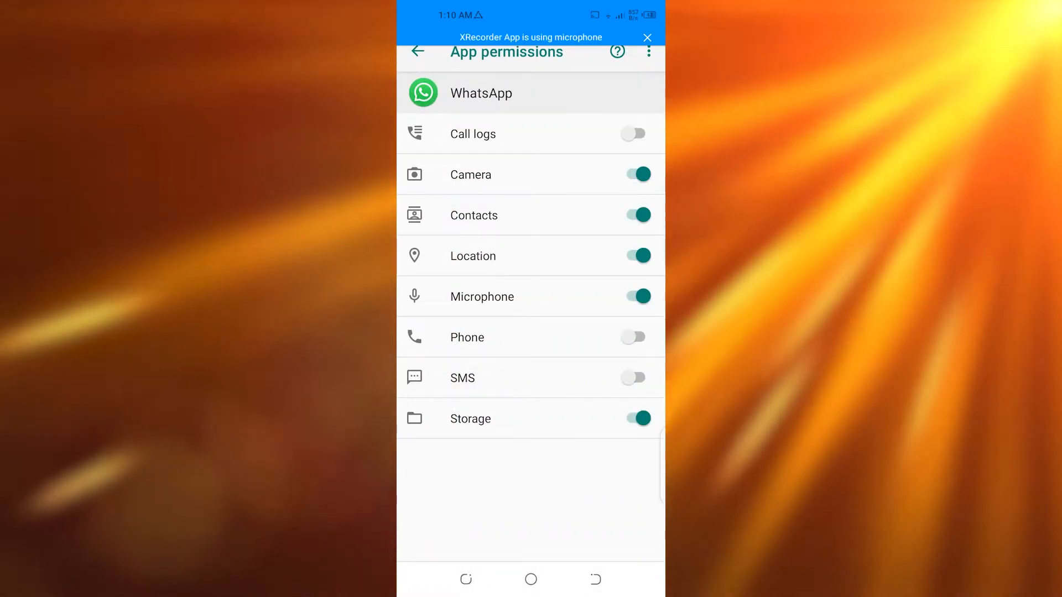
{"action": "left_click", "coordinate": [419, 52]}
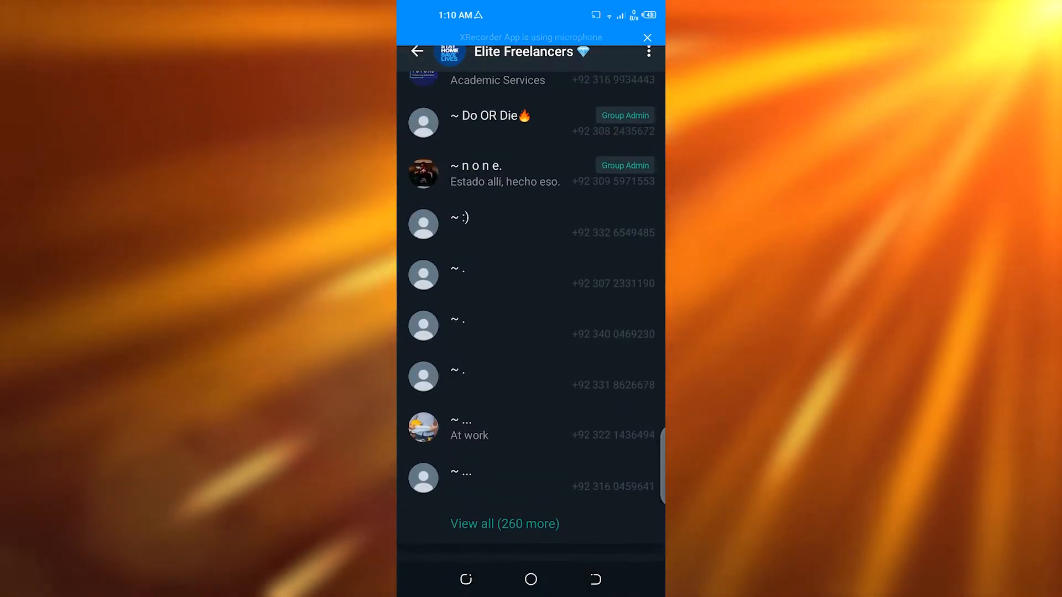
Step: Mute the group with the Always option confirmed, then view its group info to the bottom
{"action": "left_click", "coordinate": [648, 52]}
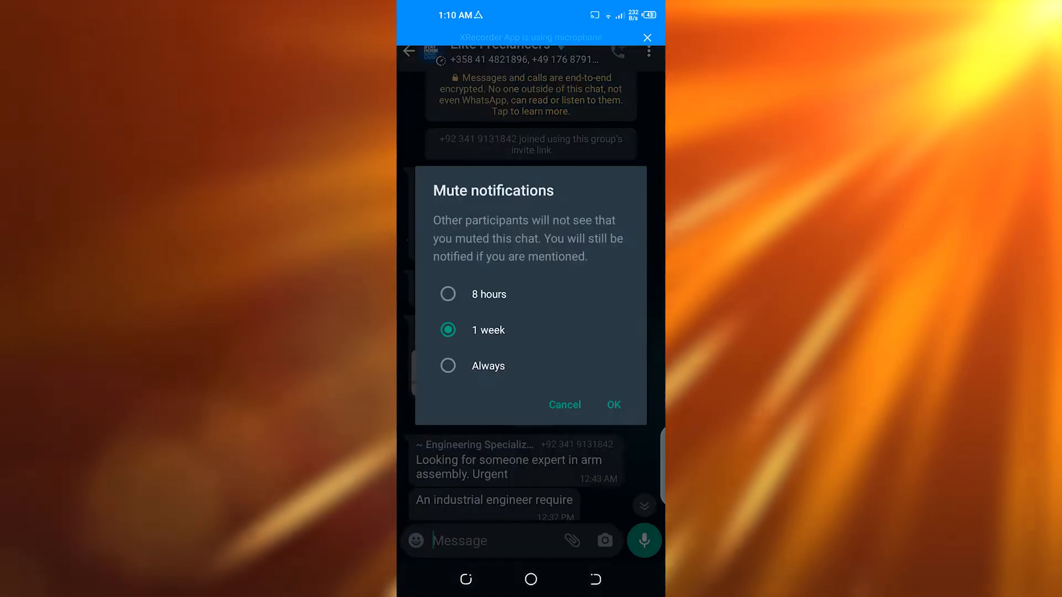
{"action": "left_click", "coordinate": [448, 366]}
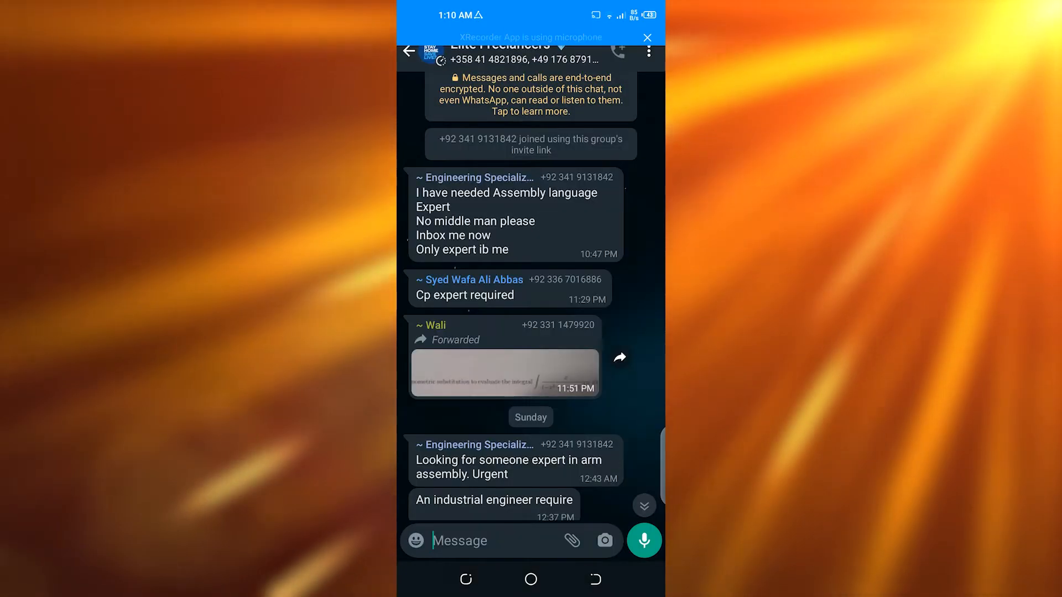
{"action": "left_click", "coordinate": [647, 52]}
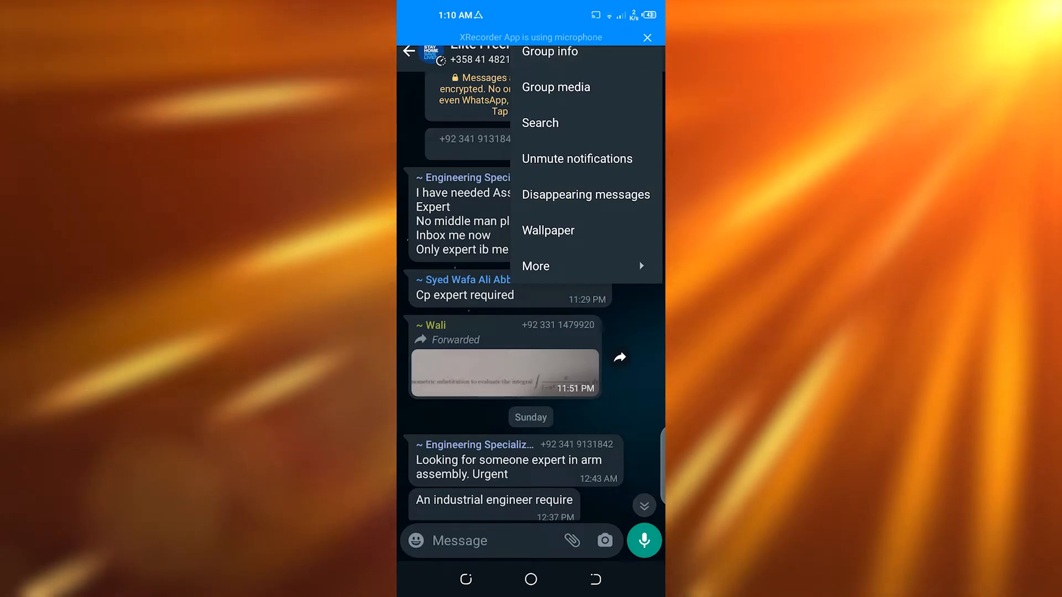
{"action": "left_click", "coordinate": [549, 52]}
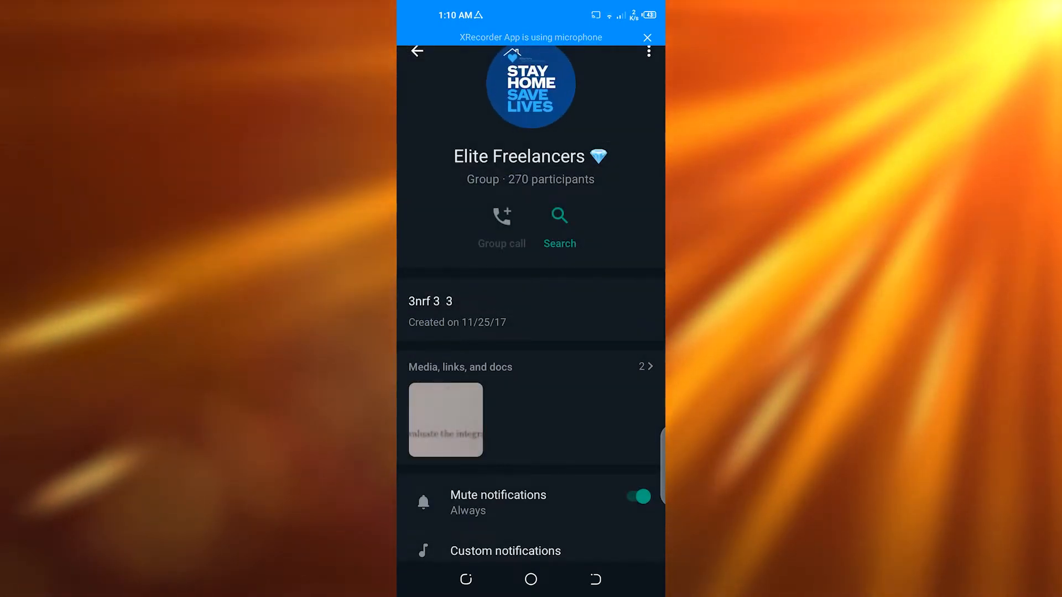
{"action": "scroll", "scroll_direction": "down", "scroll_amount": 3}
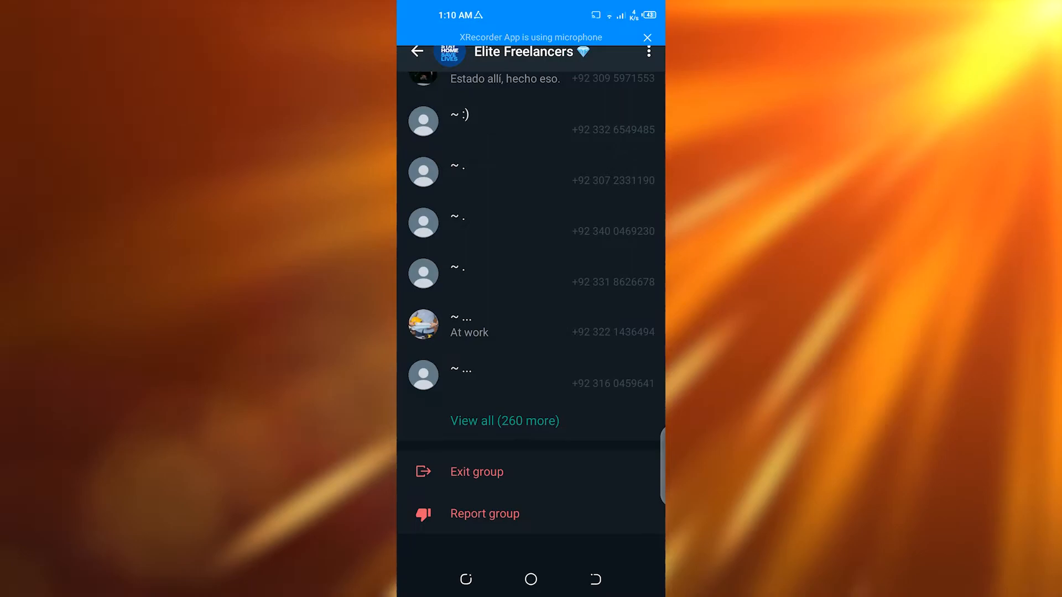
Step: Choose Exit group and confirm Exit for the Elite Freelancers group
{"action": "left_click", "coordinate": [475, 473]}
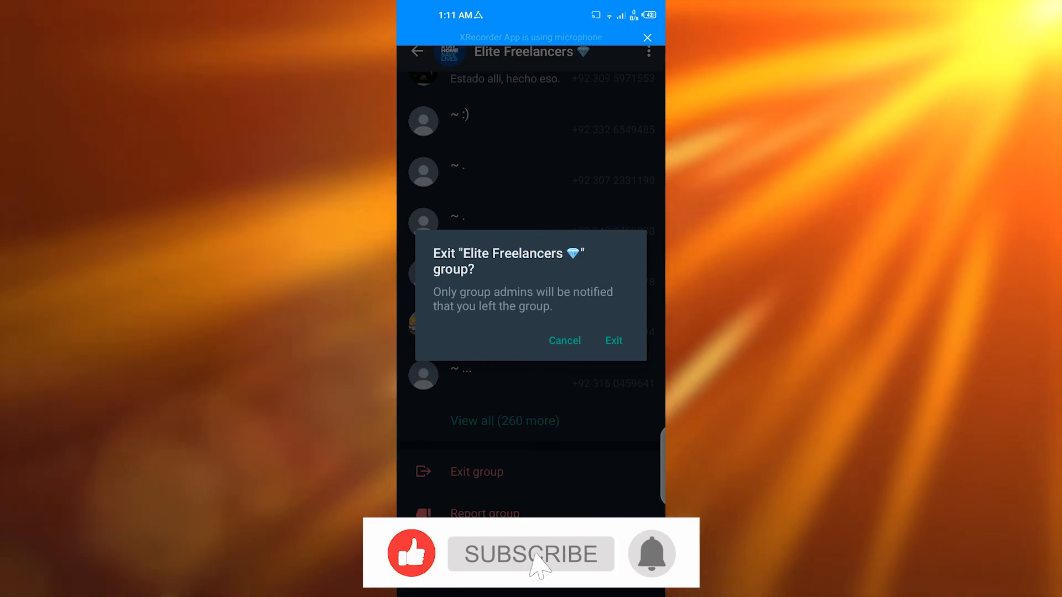
{"action": "left_click", "coordinate": [564, 339]}
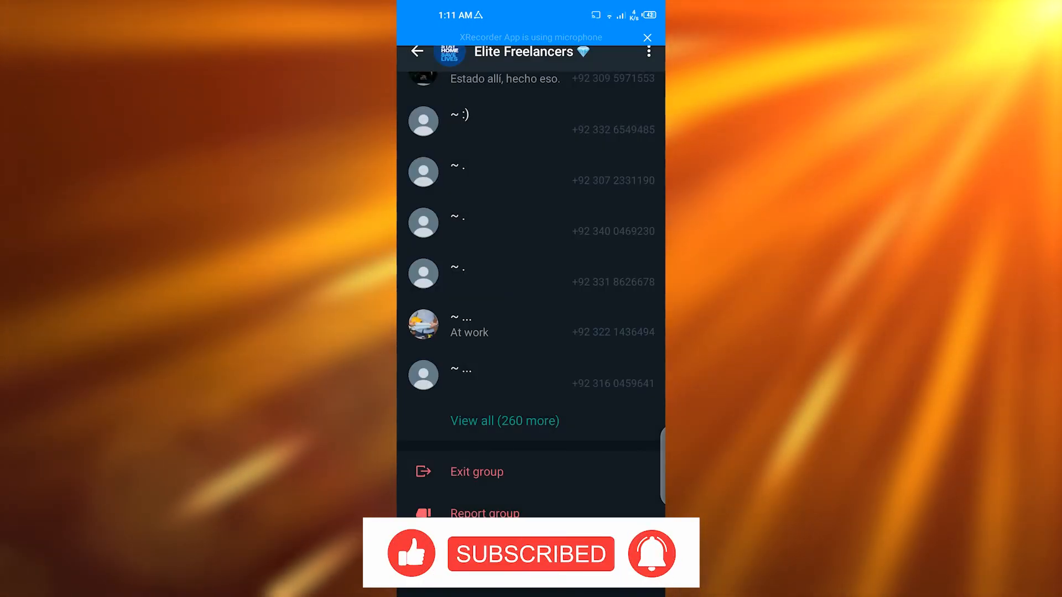